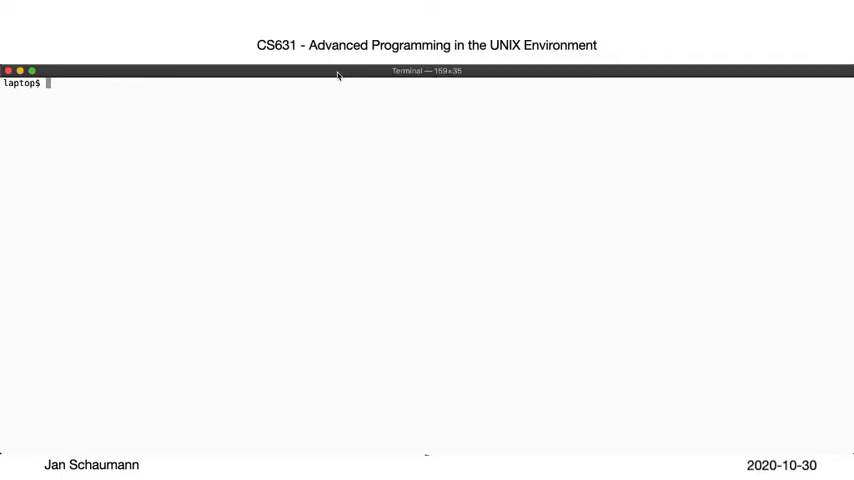
# - Log in to the apue host and load streamwrite.c in vim from the 09 directory
pyautogui.write('ssh apue')
pyautogui.write('vim')
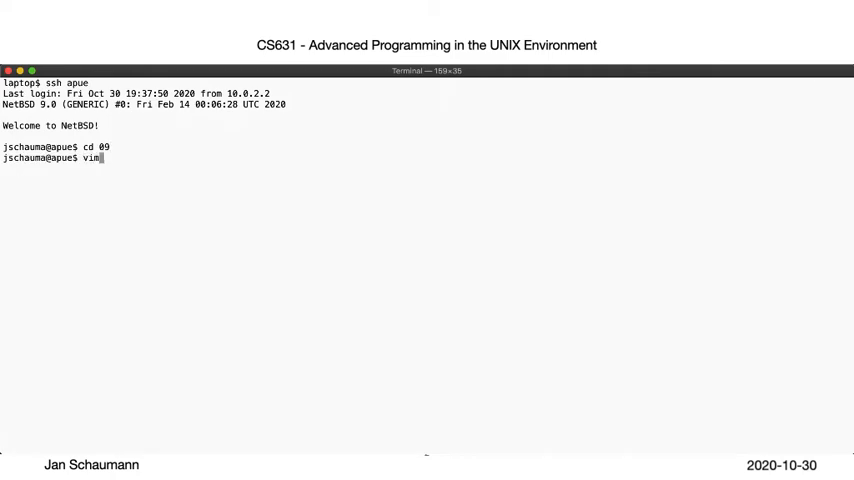
pyautogui.write('streamw')
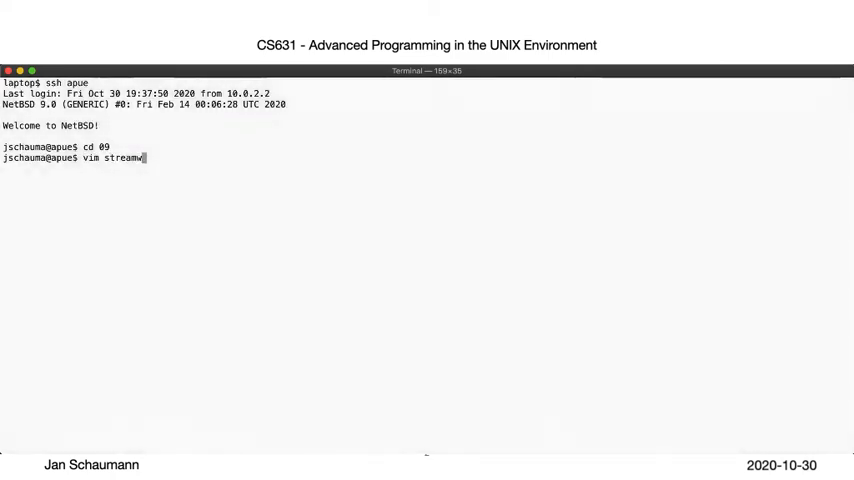
pyautogui.press('Return')
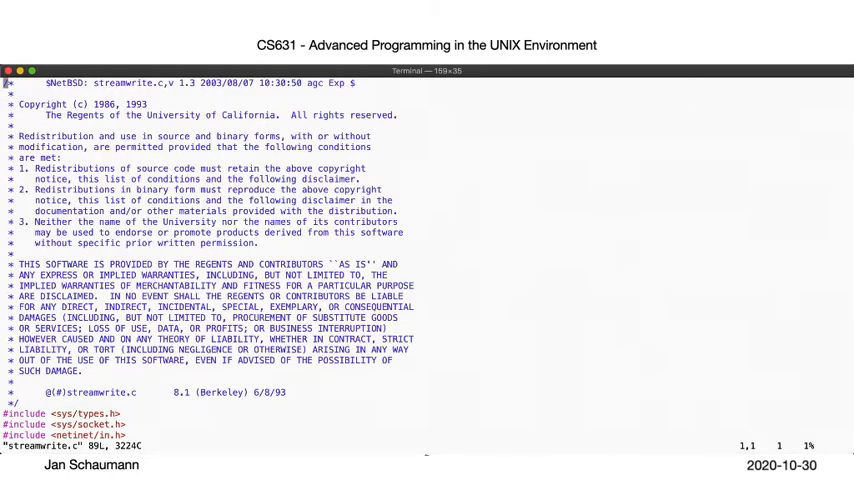
# - Review main()'s socket, htons port conversion, connect and write calls
pyautogui.scroll(-3)
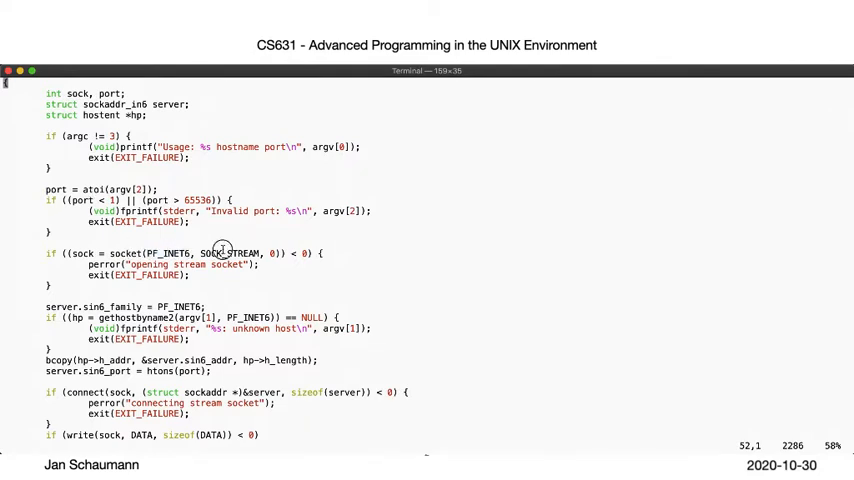
pyautogui.moveTo(108, 302)
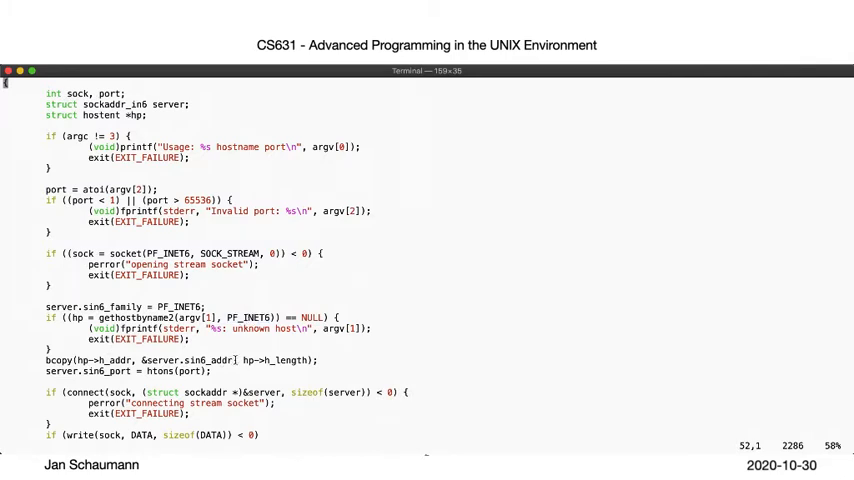
pyautogui.doubleClick(158, 372)
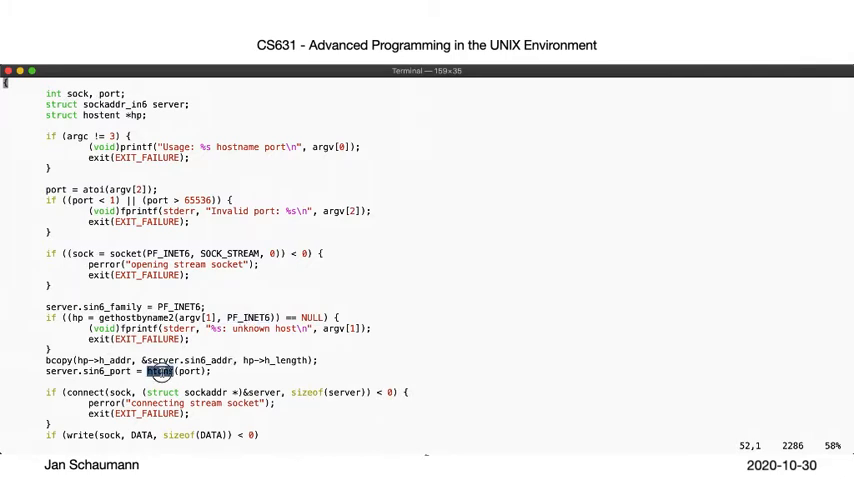
pyautogui.scroll(-3)
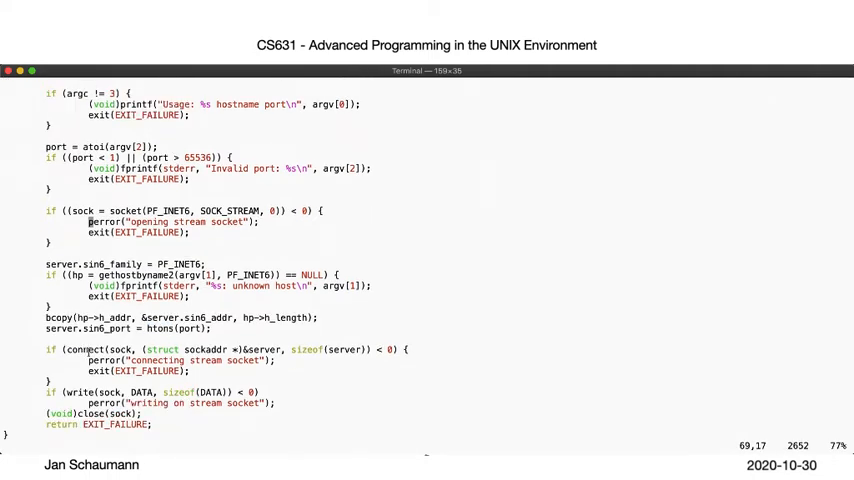
pyautogui.doubleClick(82, 348)
pyautogui.write(':')
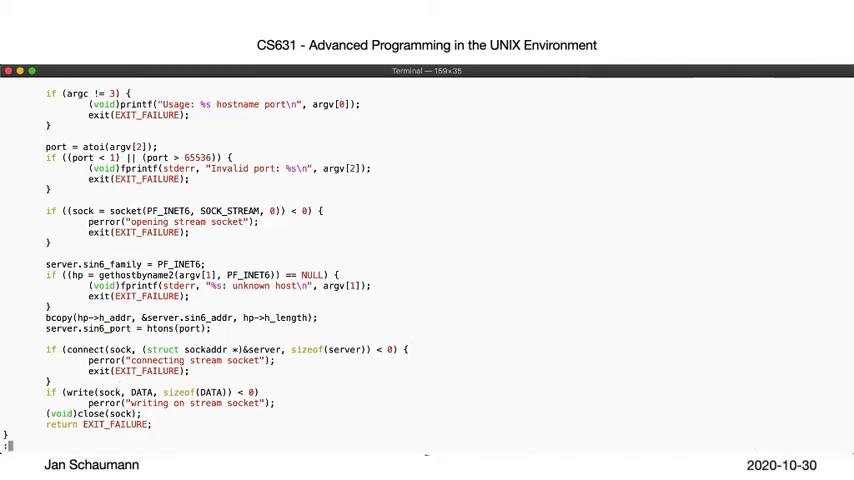
# - Quit vim and compile streamwrite.c into 'send' with -Wall -Werror -Wextra, no errors
pyautogui.press('Return')
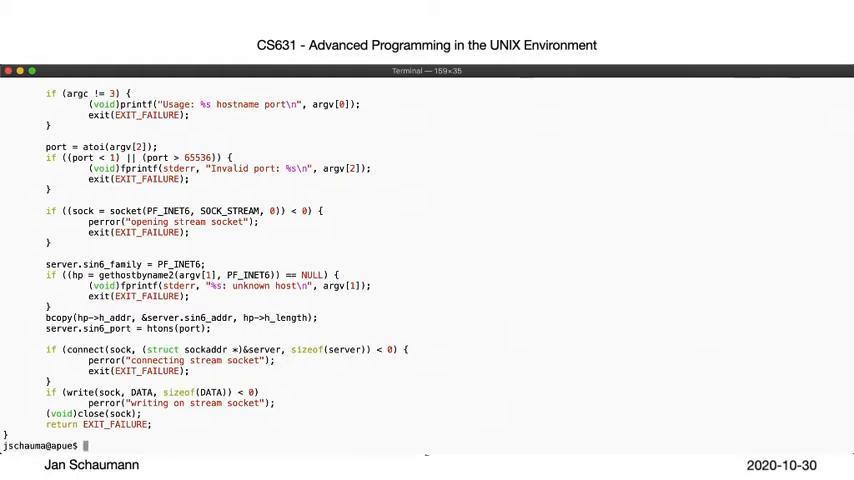
pyautogui.write('cc -Wall -Werror -Wextra -o send')
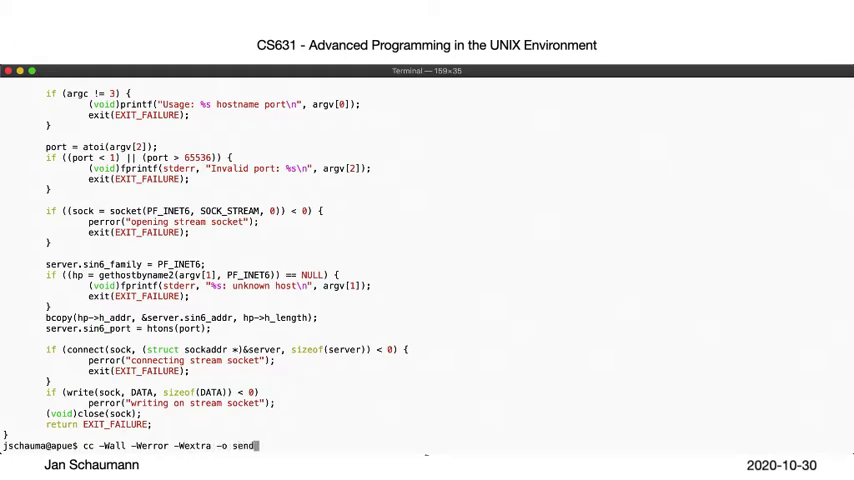
pyautogui.write('streamw')
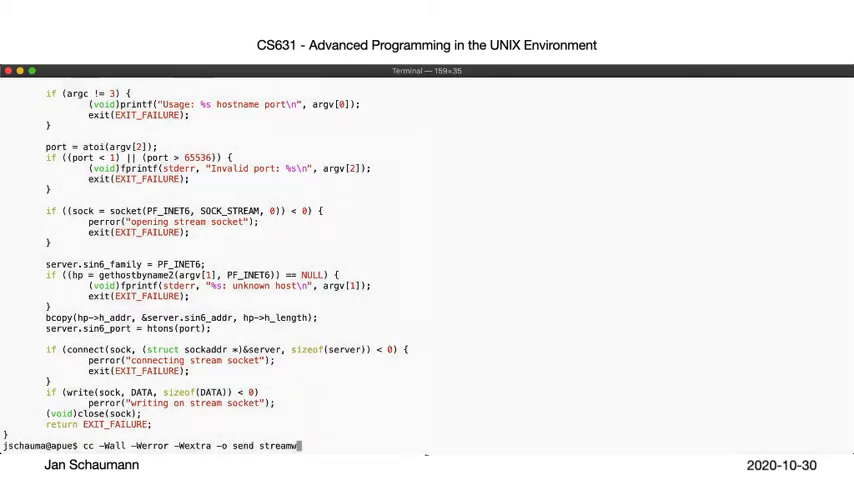
pyautogui.press('Return')
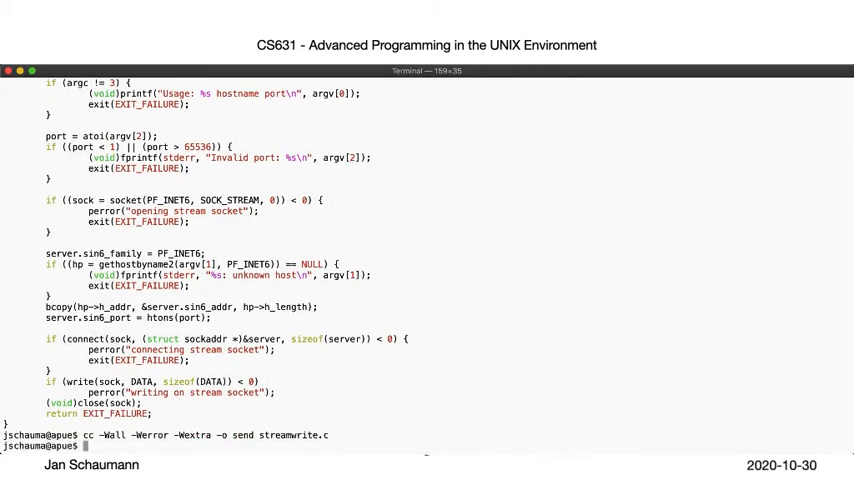
pyautogui.write('vim streamr')
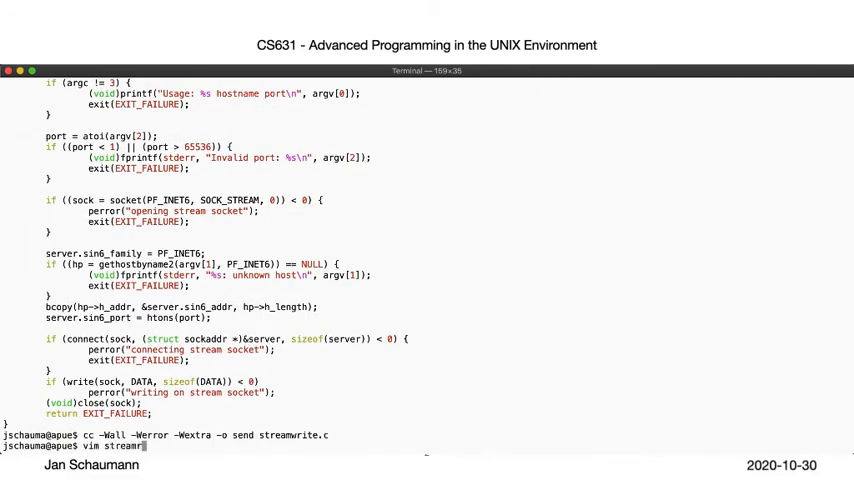
# - Load streamread.c in vim and review its socket, bind, getsockname and listen code
pyautogui.press('Return')
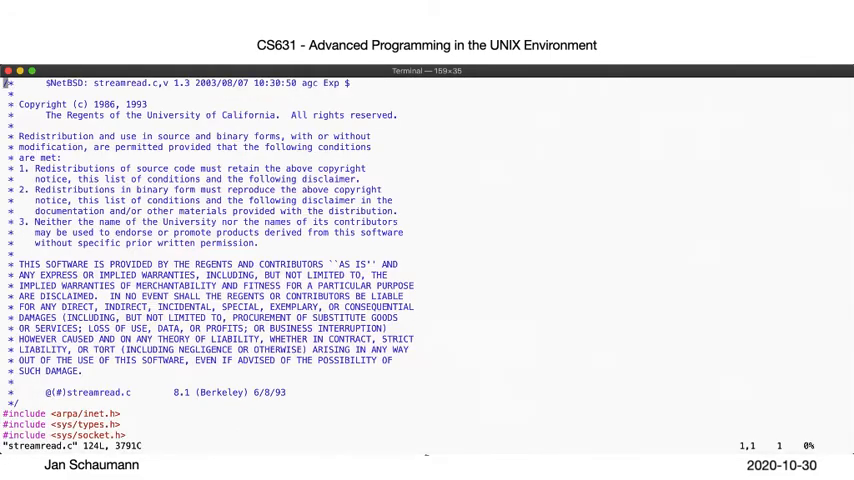
pyautogui.scroll(-3)
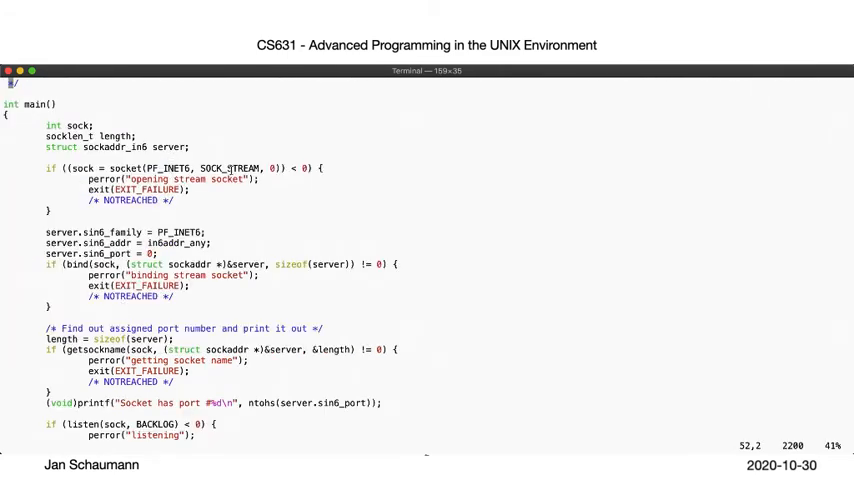
pyautogui.moveTo(192, 214)
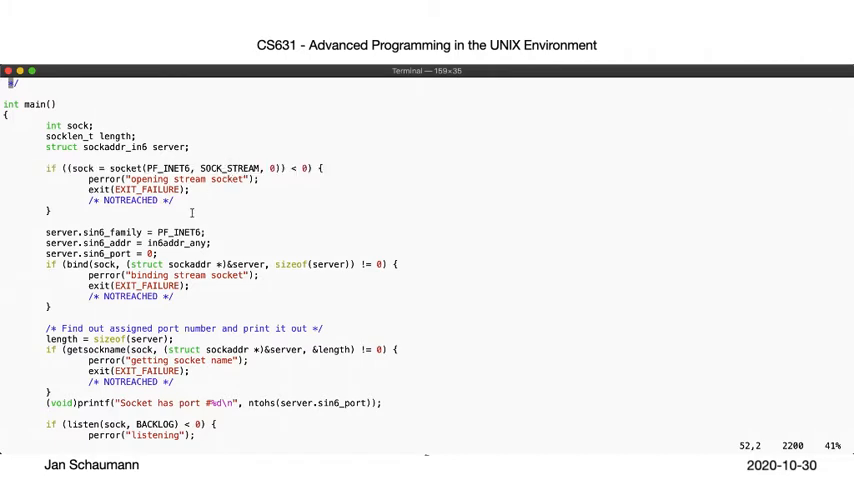
pyautogui.moveTo(186, 244)
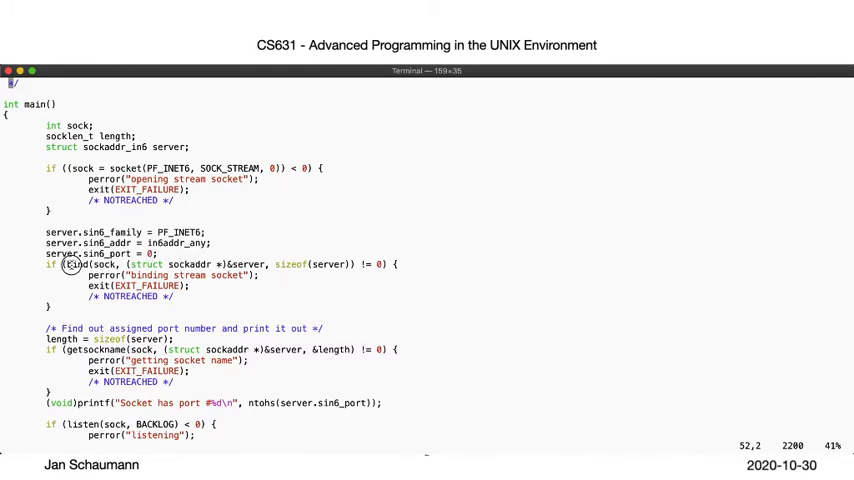
pyautogui.scroll(-3)
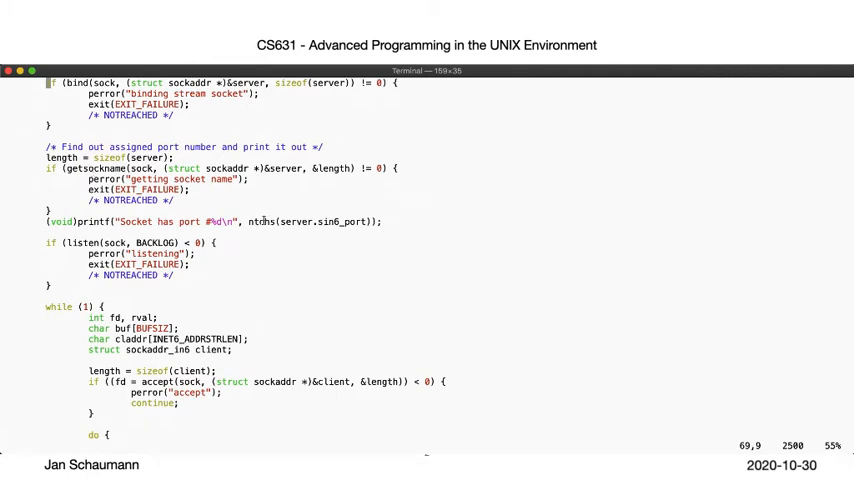
pyautogui.moveTo(152, 220)
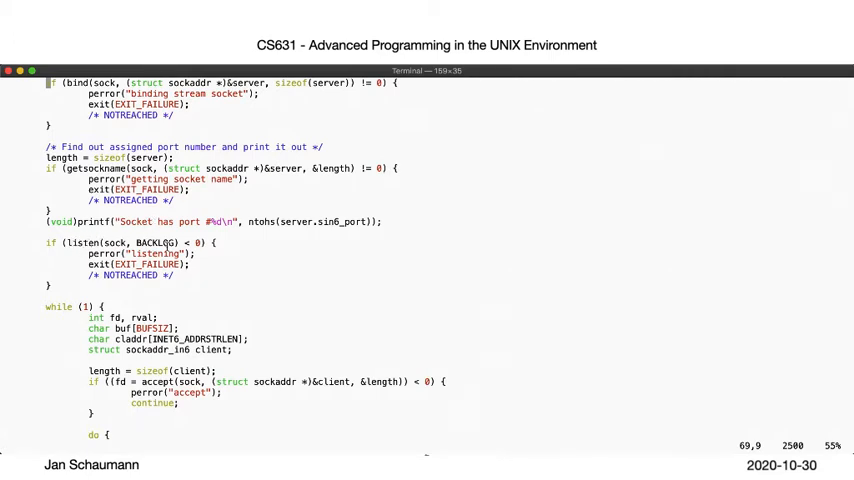
pyautogui.scroll(-3)
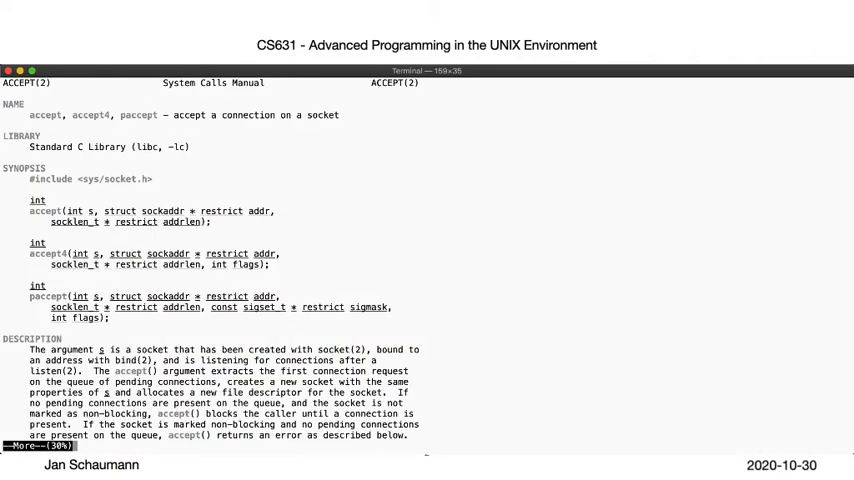
# - Read through the accept(2) man page and return to streamread.c's read loop
pyautogui.scroll(-3)
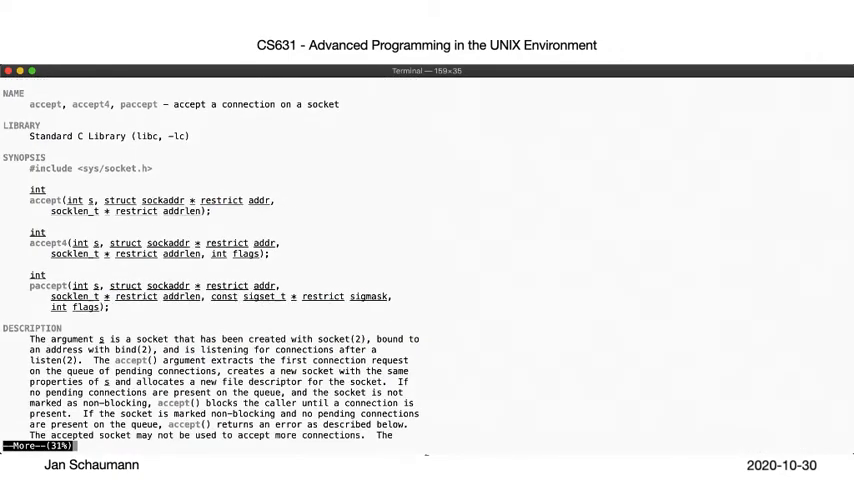
pyautogui.scroll(-3)
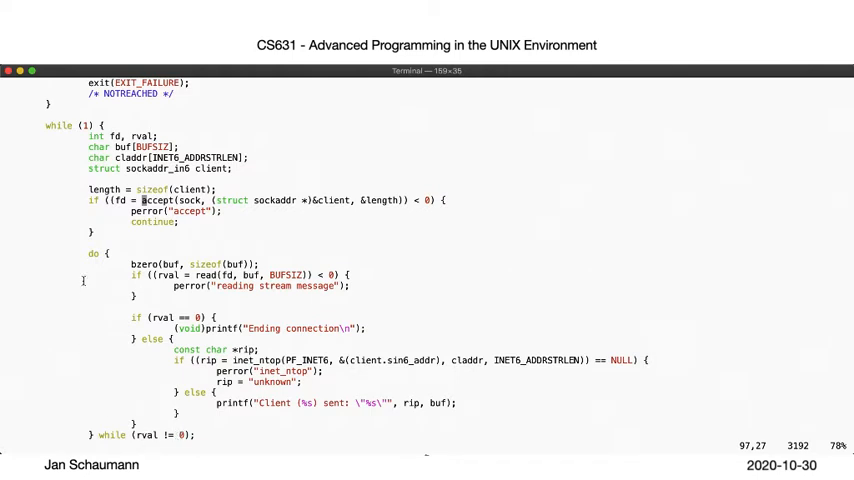
pyautogui.moveTo(176, 430)
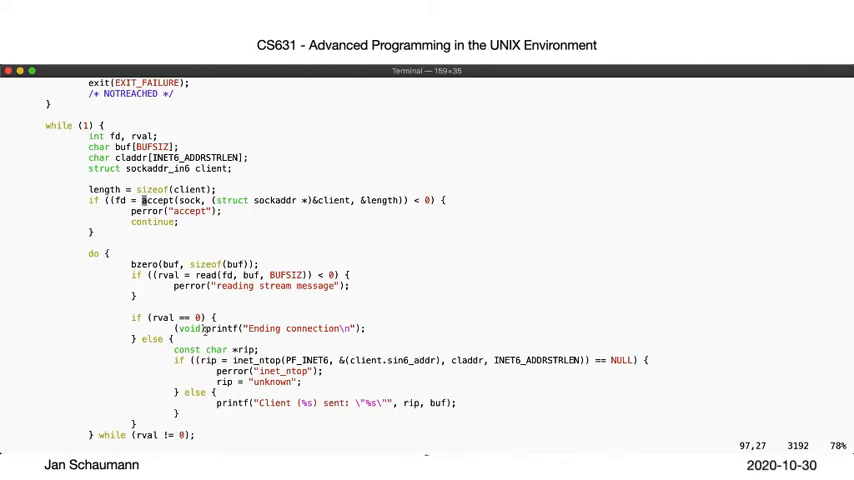
pyautogui.scroll(-3)
pyautogui.write(':q')
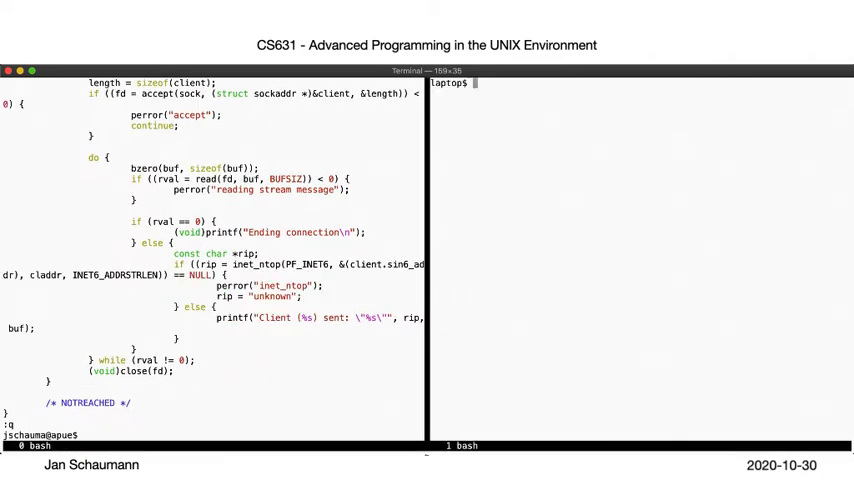
# - Log in to panix, compile streamread.c with strict warnings and run ./a.out, which reports port 61174
pyautogui.write('ssh panix')
pyautogui.write('cd /tmp')
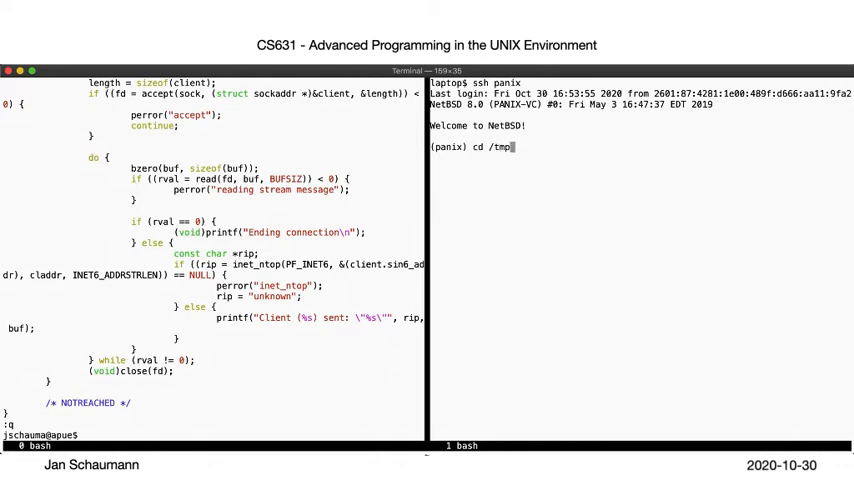
pyautogui.write('cc -Wall -Werror -Wextr')
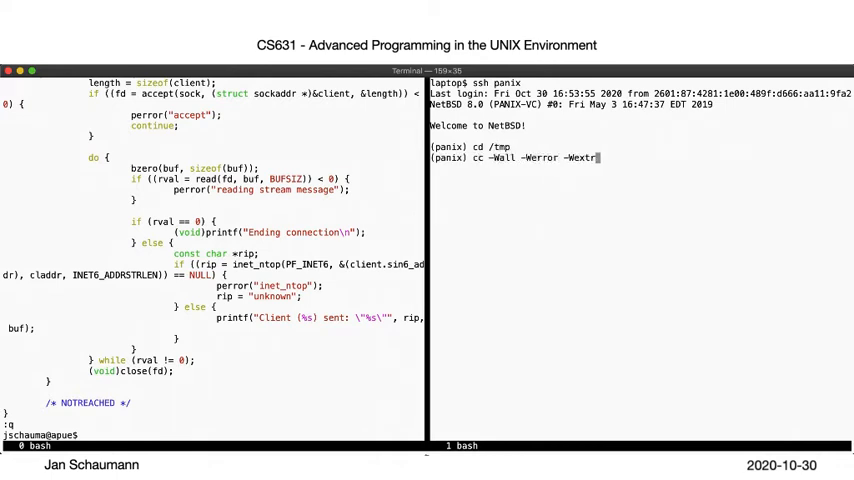
pyautogui.write('a')
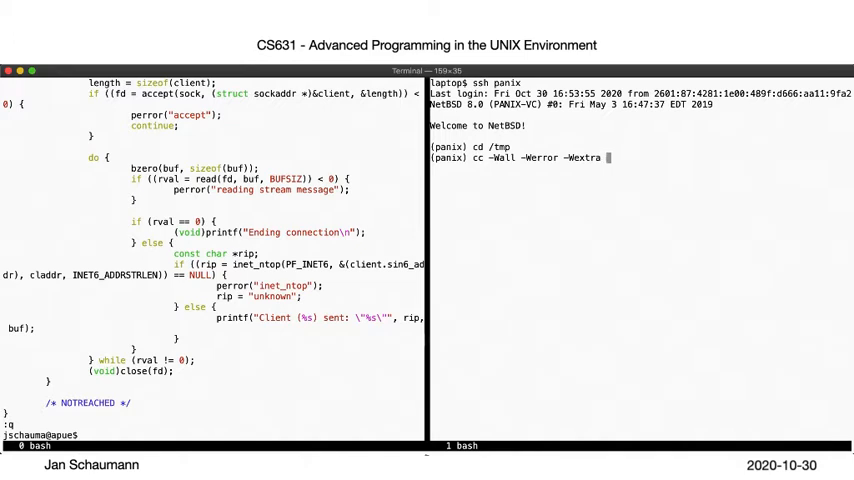
pyautogui.write('streamread.c')
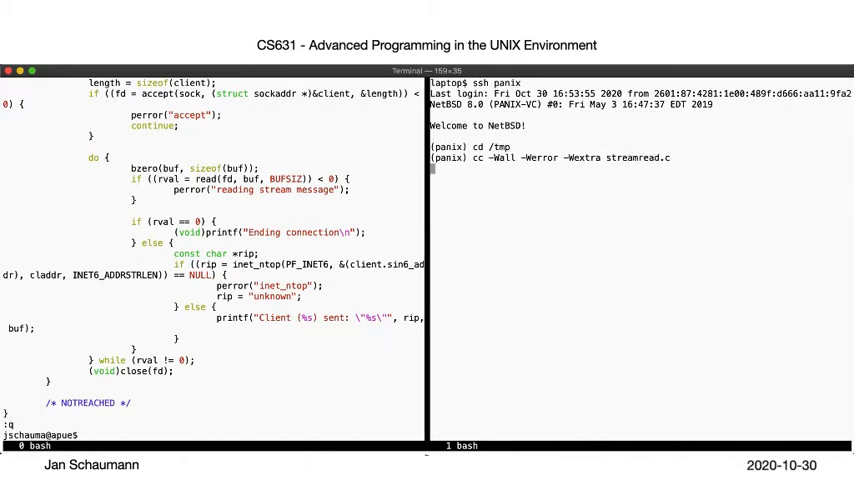
pyautogui.press('Return')
pyautogui.write('ssh panix')
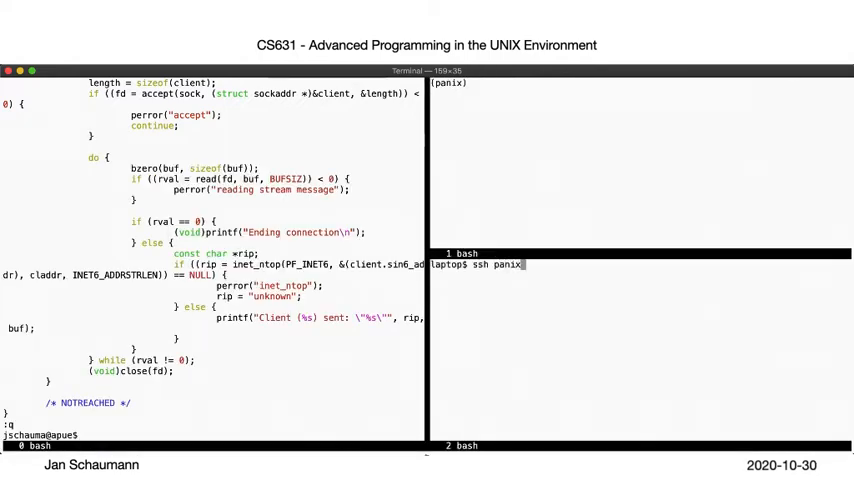
pyautogui.press('Return')
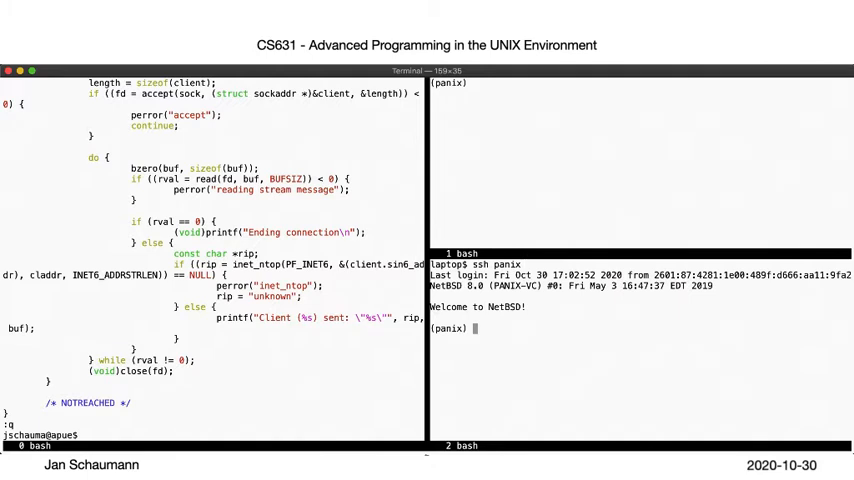
pyautogui.write('./a.out')
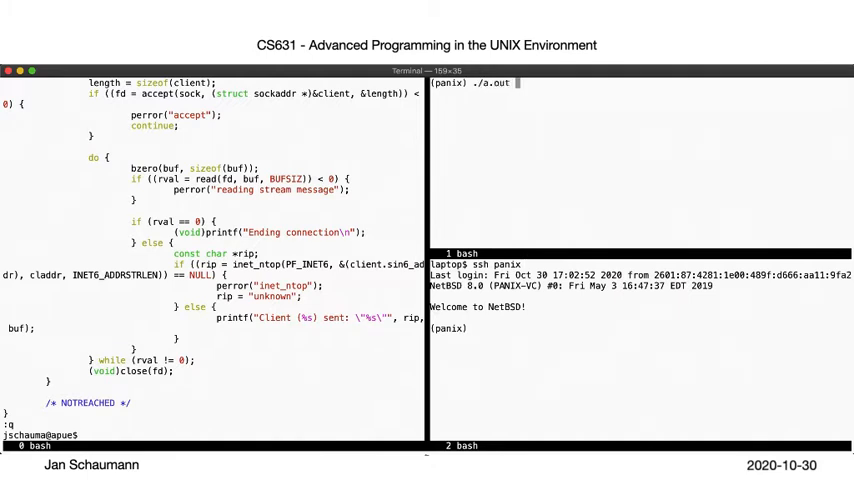
pyautogui.press('Return')
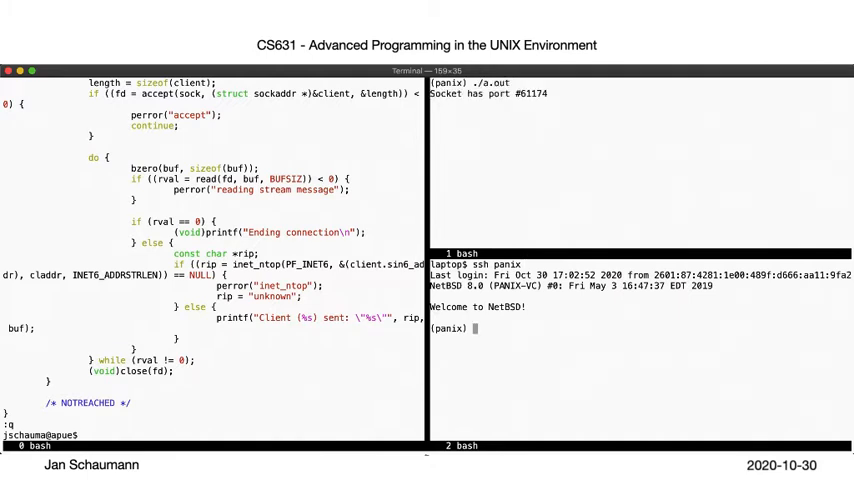
# - Confirm with netstat -na that a tcp6 socket on port 61174 is in LISTEN state
pyautogui.write('netstat -na')
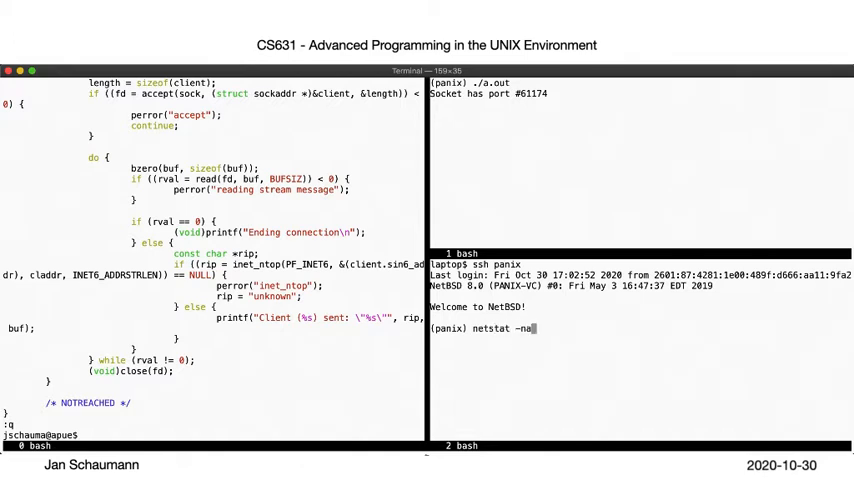
pyautogui.write('| grep')
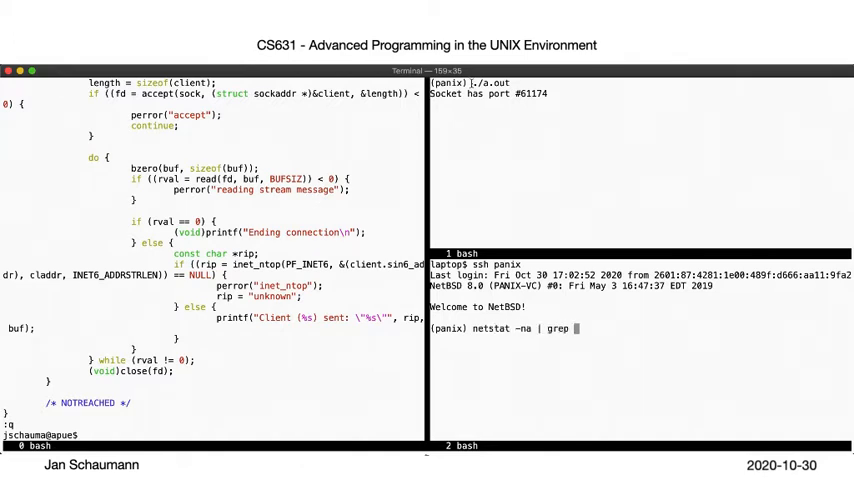
pyautogui.write('61174')
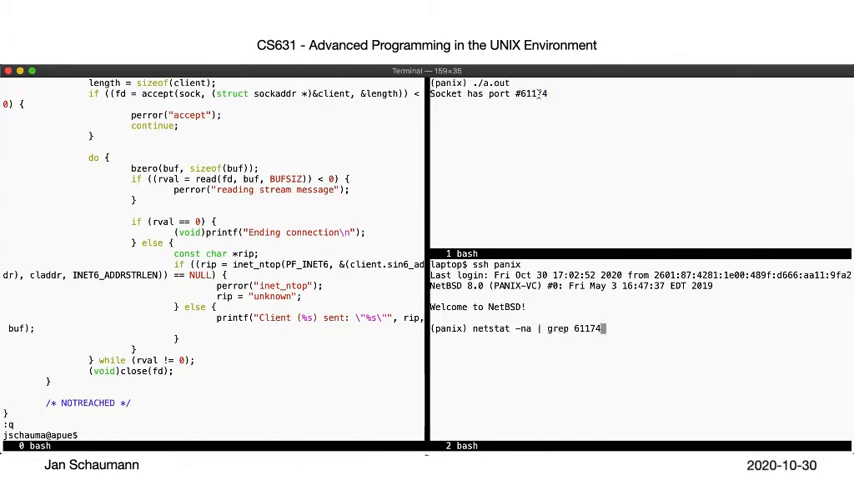
pyautogui.press('Return')
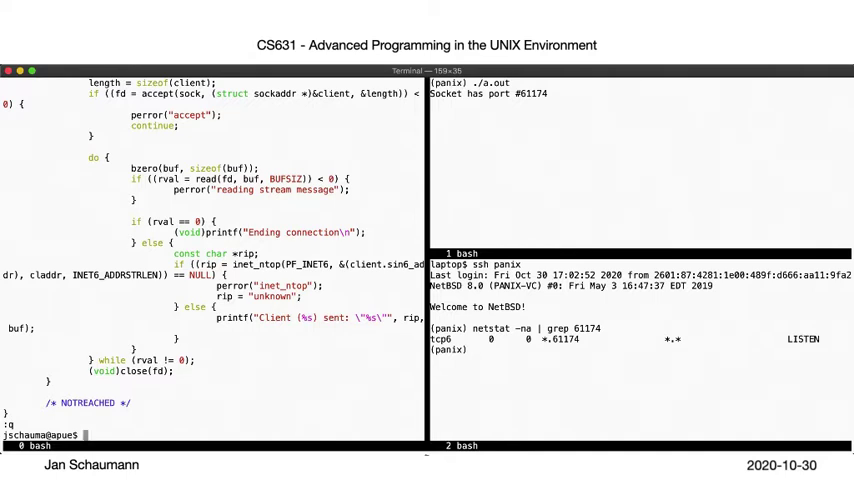
# - Run ./send panix.netmeister.org 61174 twice, then retry after stopping the reader to get connection refused
pyautogui.write('./send panix.netmeister.org')
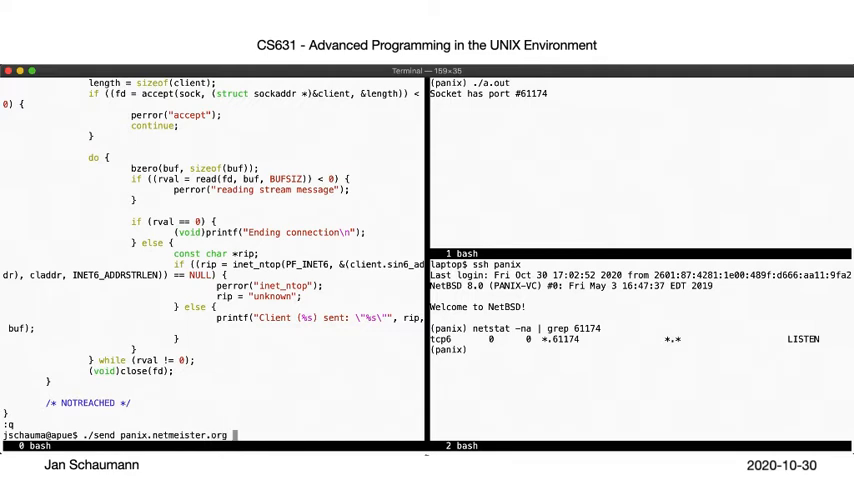
pyautogui.write('61174')
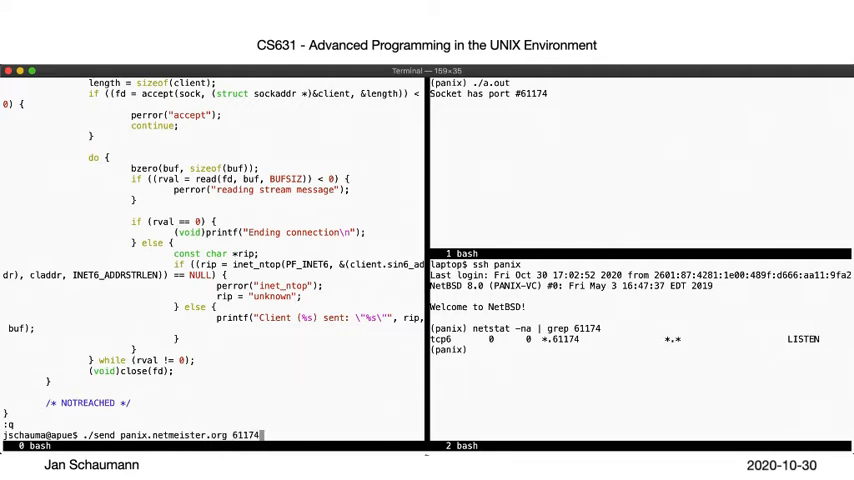
pyautogui.press('Return')
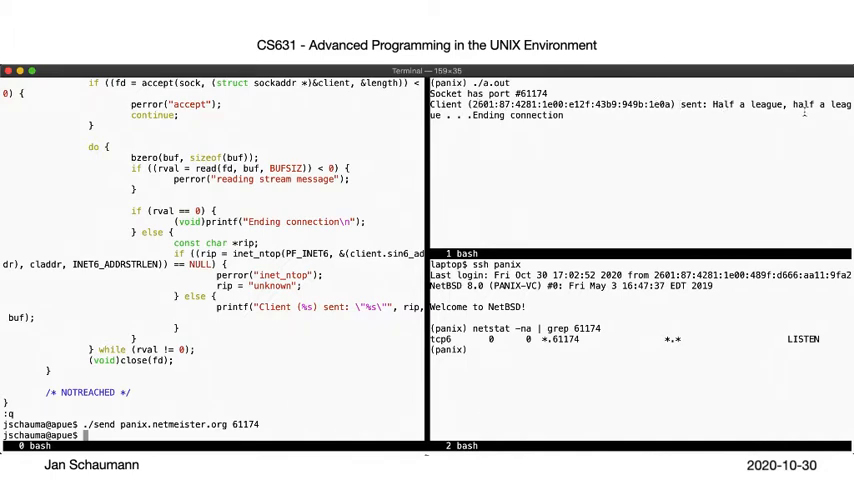
pyautogui.moveTo(388, 166)
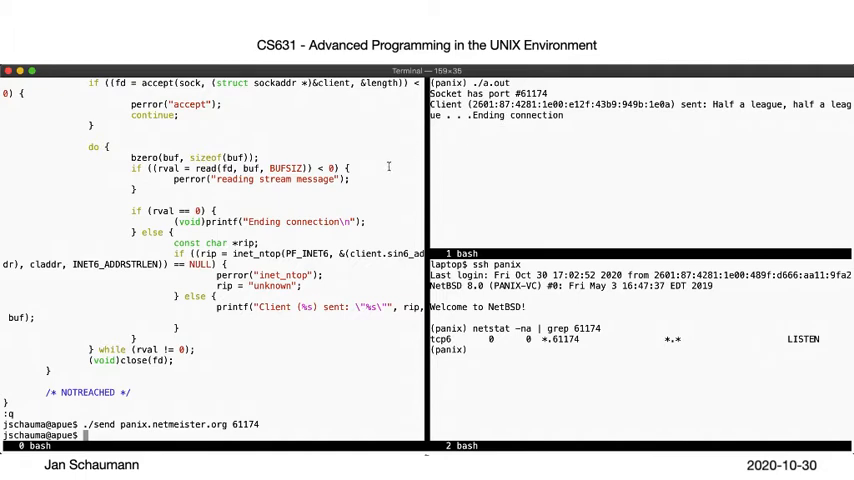
pyautogui.press('Return')
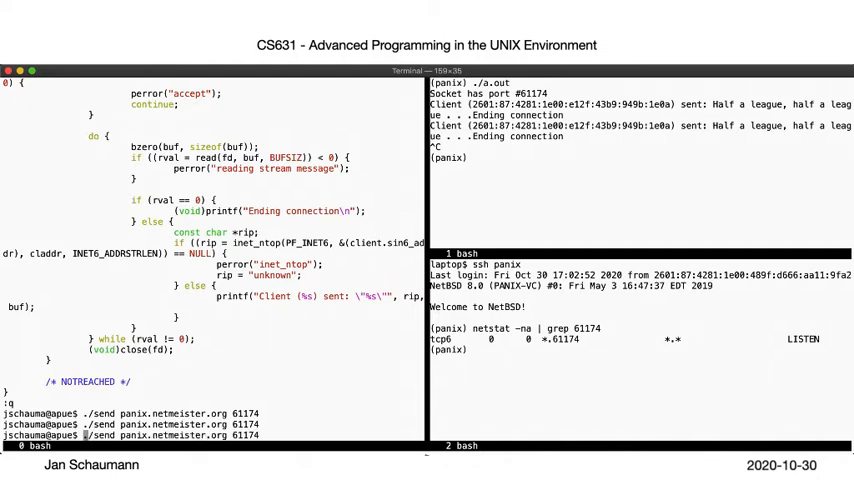
pyautogui.press('Return')
pyautogui.write('ssh apue')
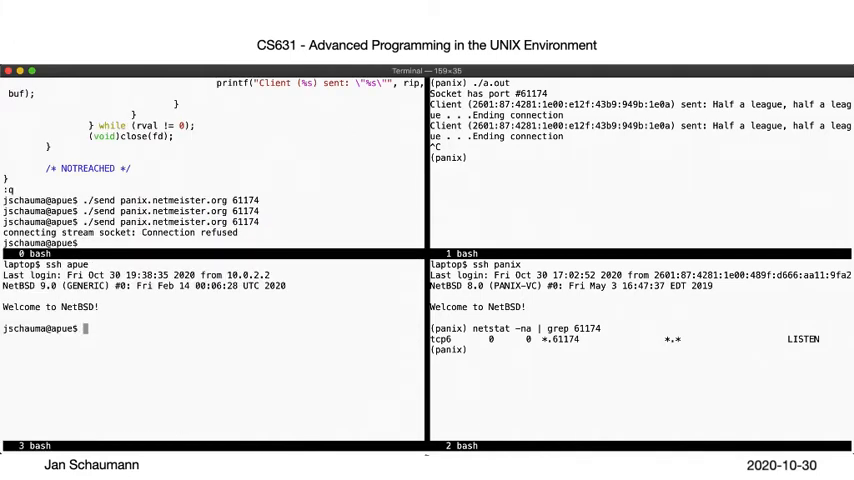
# - Capture traffic with sudo tcpdump -i wm0 -n host panix.netmeister.org while restarting ./a.out and sending
pyautogui.write('sudo t')
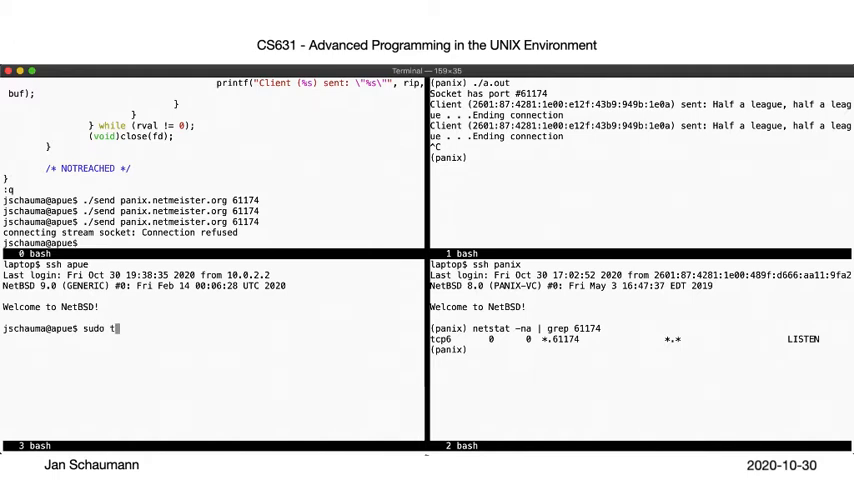
pyautogui.write('cpdump -i wm')
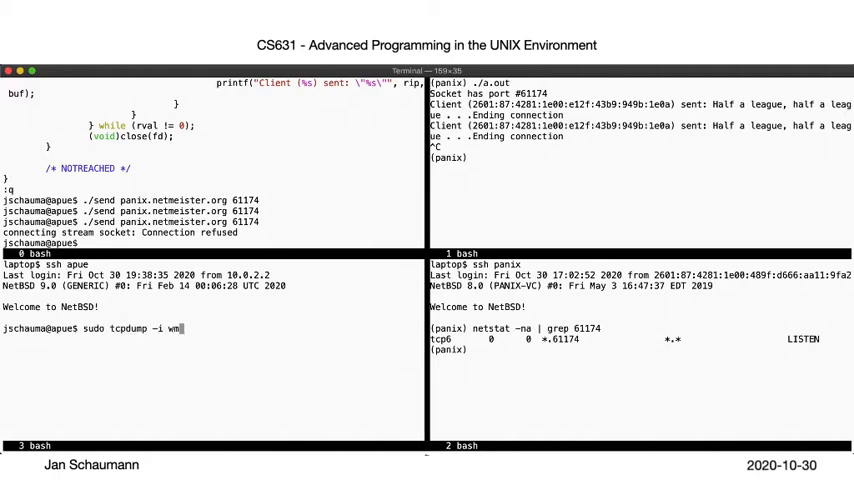
pyautogui.write('-n')
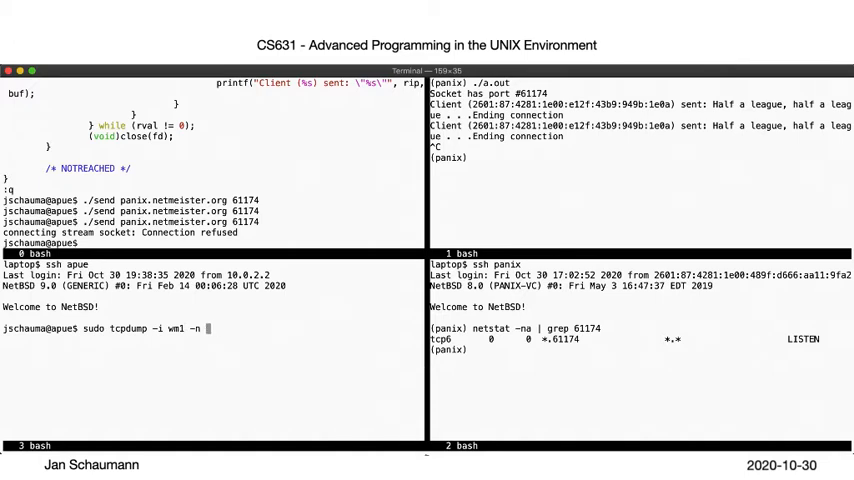
pyautogui.write('host')
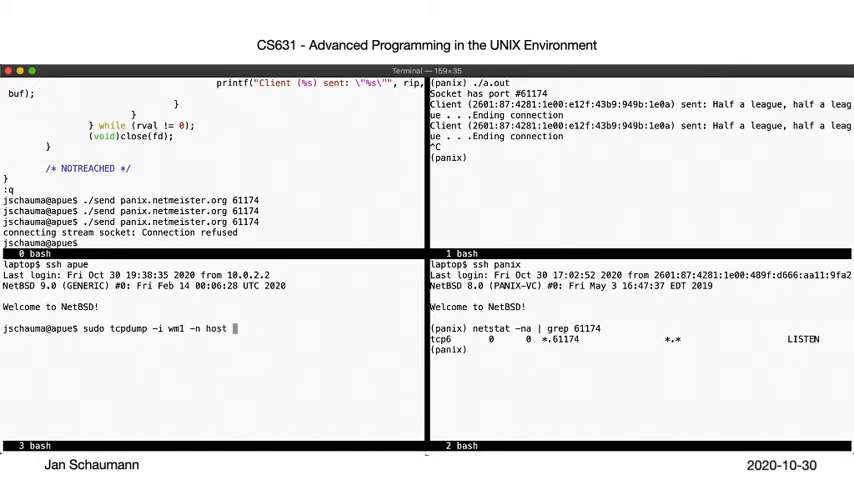
pyautogui.write('panix.netmeister.org')
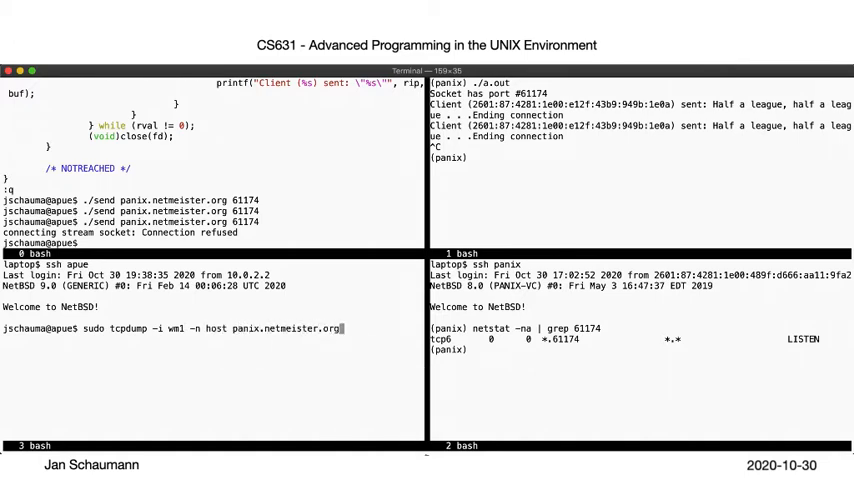
pyautogui.press('Return')
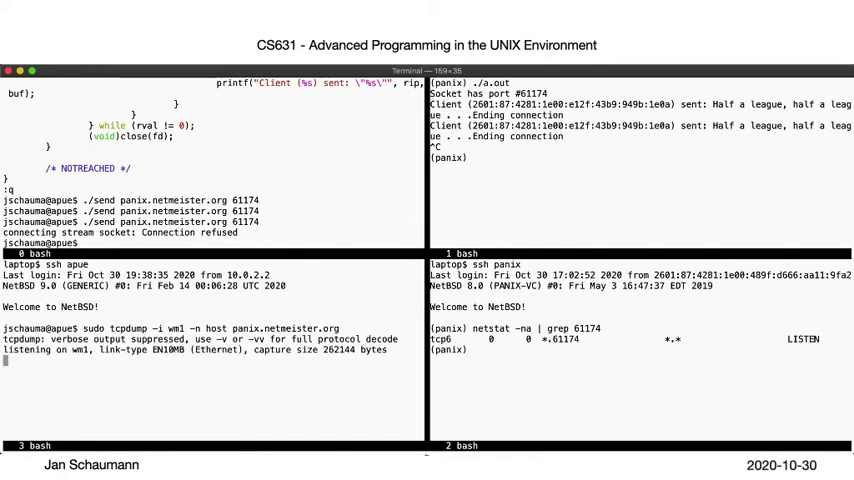
pyautogui.write('/a.out')
pyautogui.click(212, 242)
pyautogui.write('./send panix.netmeister.org 61172')
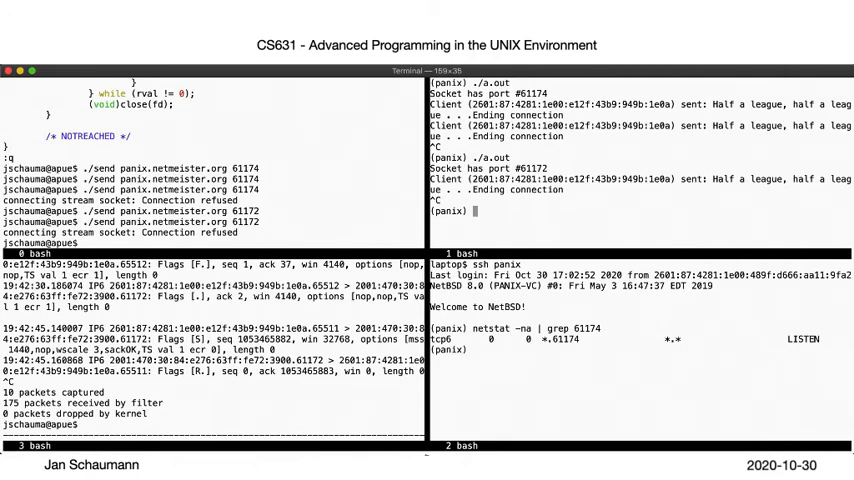
# - Restart ./a.out on panix and rerun a fresh tcpdump capture in a cleared pane
pyautogui.write('./a.out')
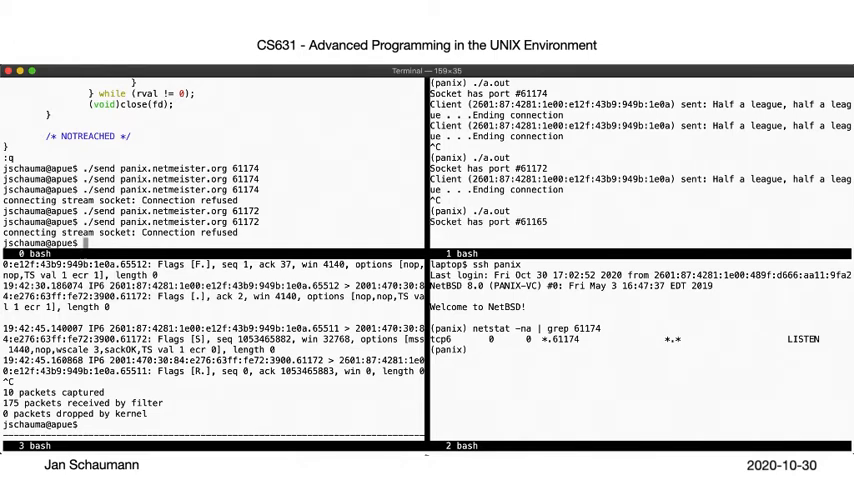
pyautogui.write('cle')
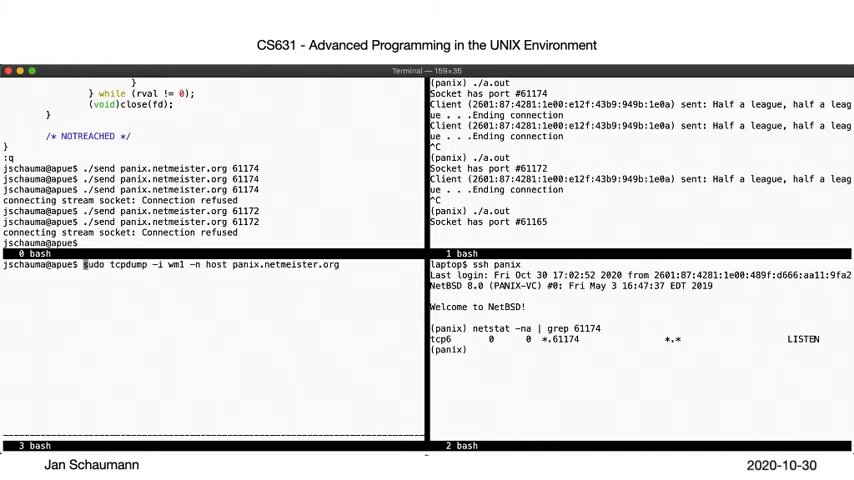
pyautogui.press('Return')
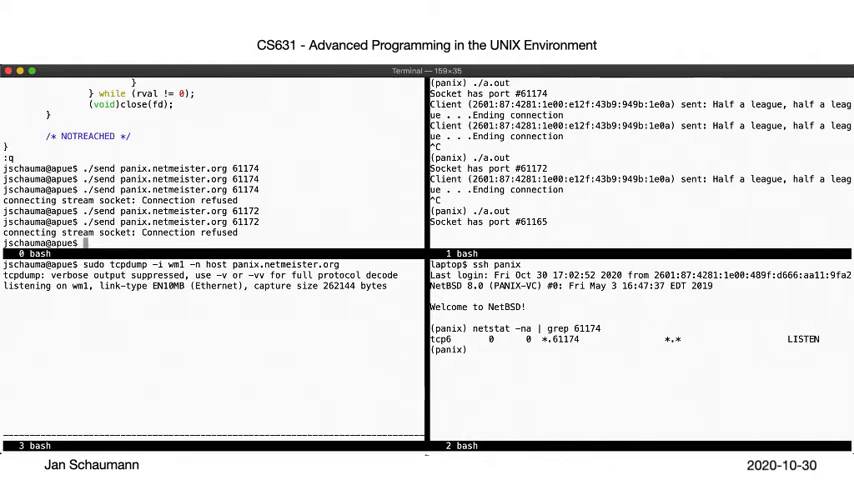
# - Send to ports 61172 and 61175, then check netstat for the reader's new port 61165
pyautogui.write('./send panix.netmeister.org 61172')
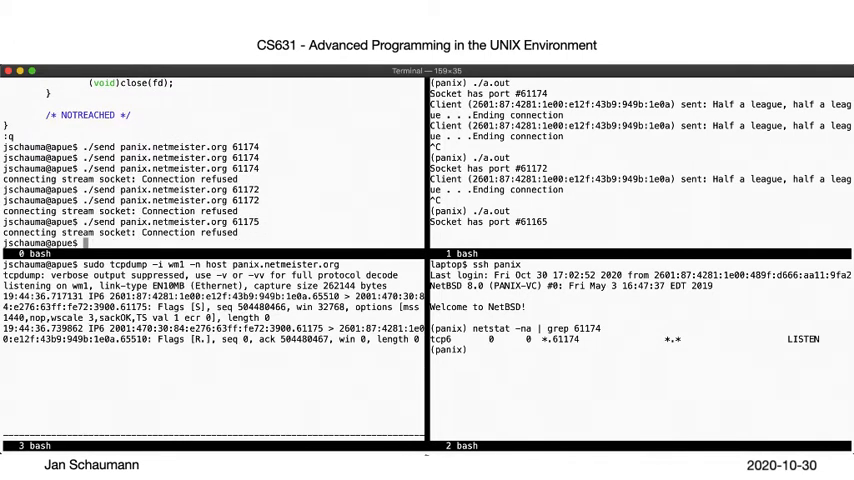
pyautogui.write('./send panix.netmeister.org 61175')
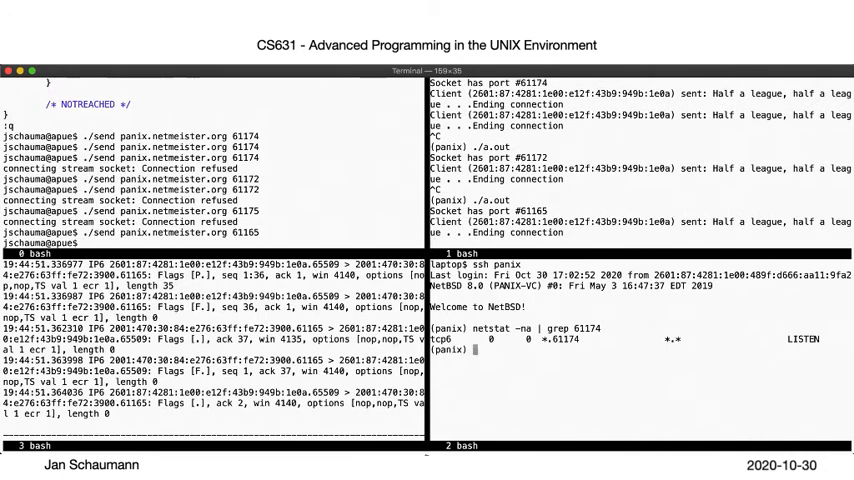
pyautogui.write('netstat -na | grep 61165')
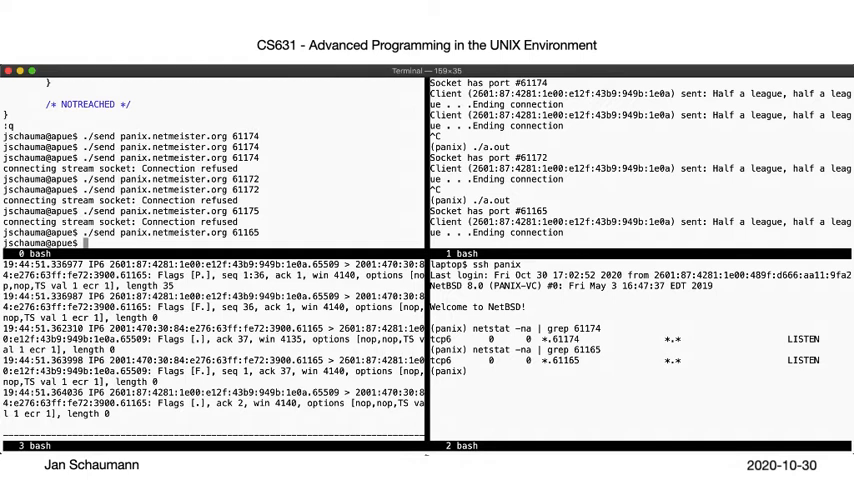
# - Connect with telnet panix.netmeister.org 61165 and confirm netstat shows it ESTABLISHED
pyautogui.write('telnet panix.netmeister.org 61165')
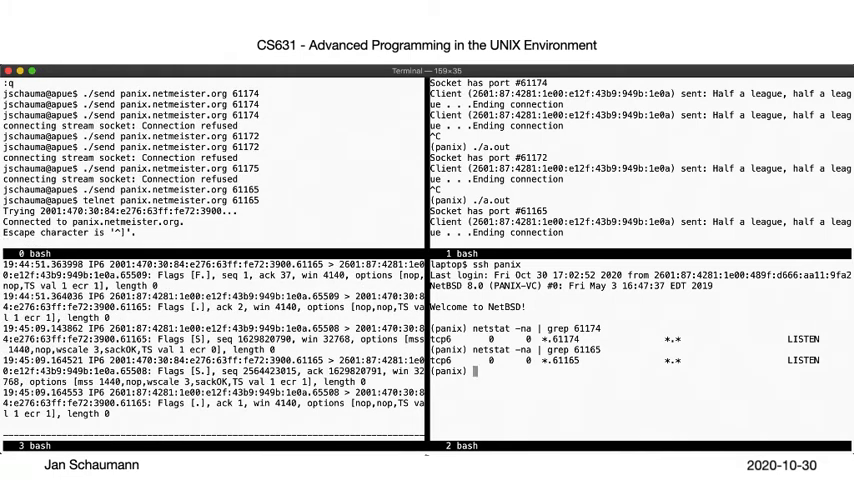
pyautogui.write('netstat -na | grep 61165')
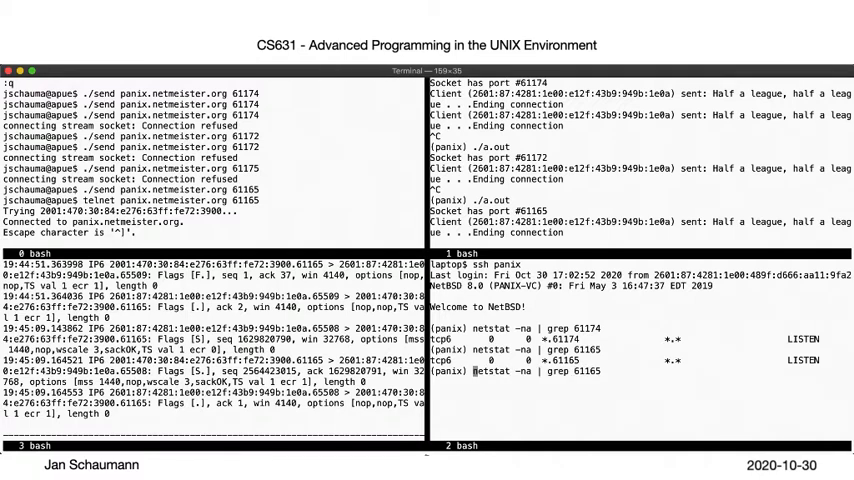
pyautogui.press('Return')
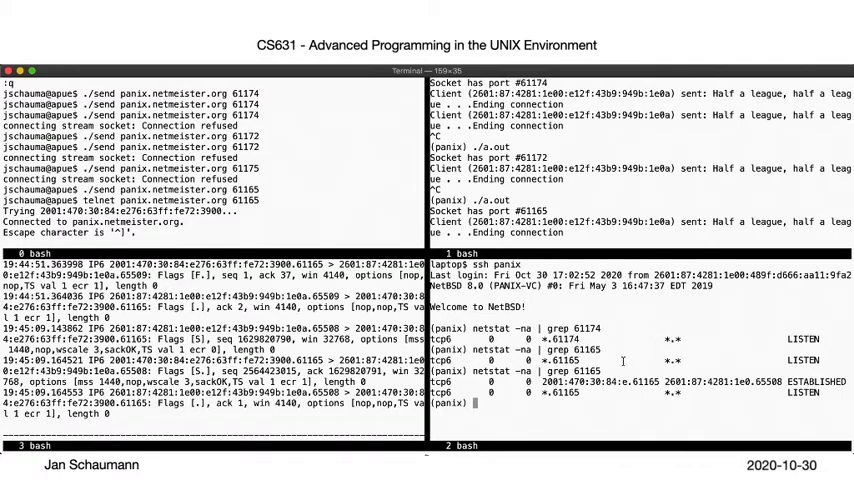
# - Send 'hello there!', 'How are you?' and a third line over the one telnet connection, then quit
pyautogui.write('hello there!')
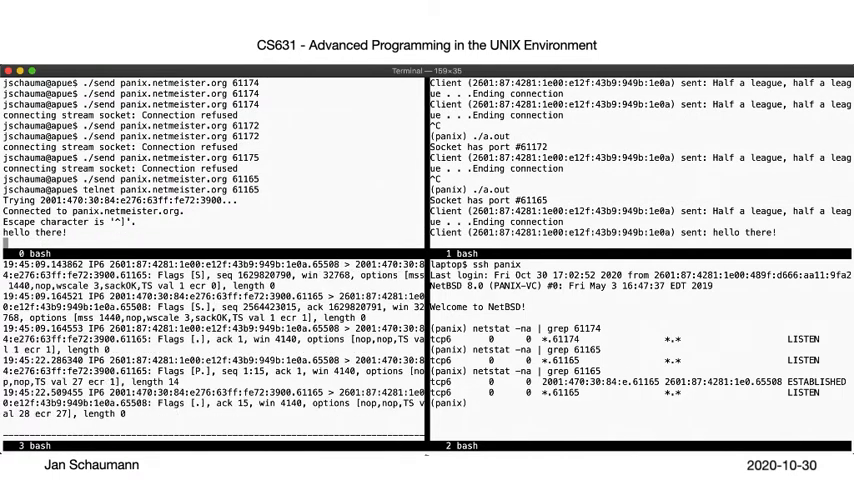
pyautogui.write('How are you?')
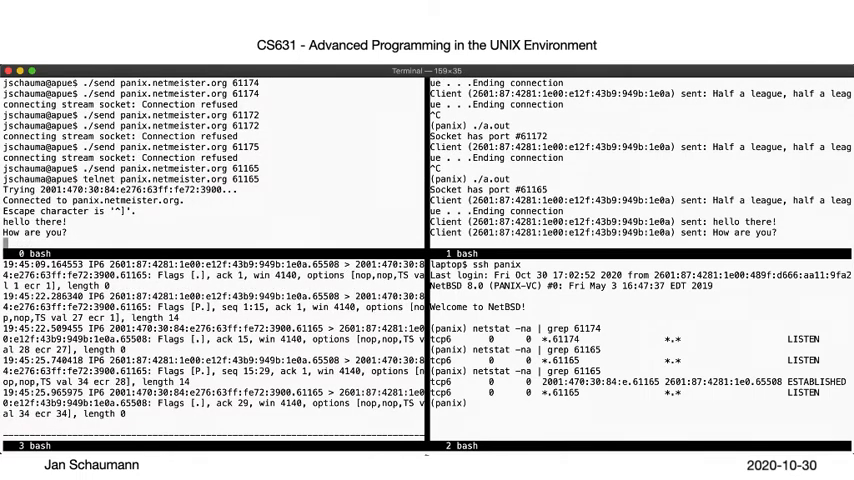
pyautogui.write('These messages all use the same connection.')
pyautogui.write('quit')
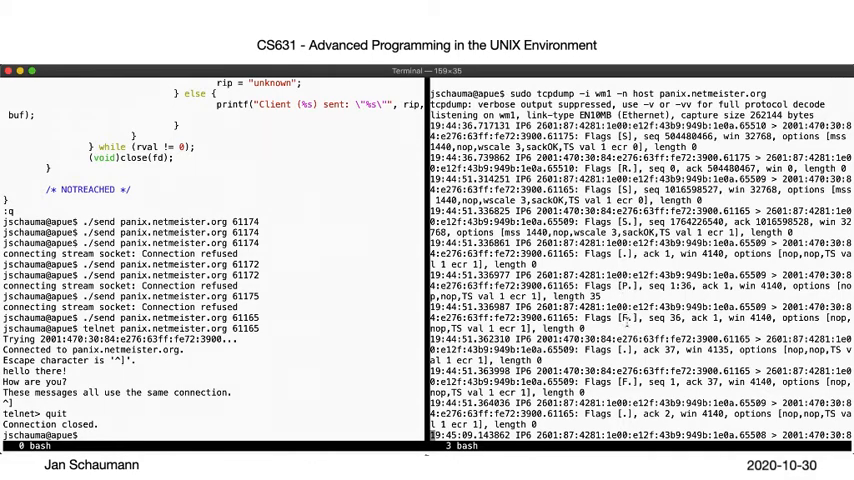
pyautogui.scroll(-3)
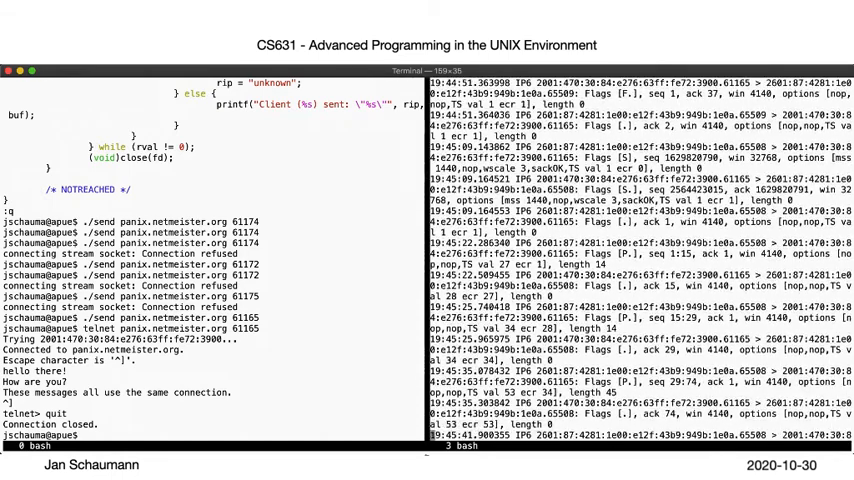
pyautogui.scroll(-3)
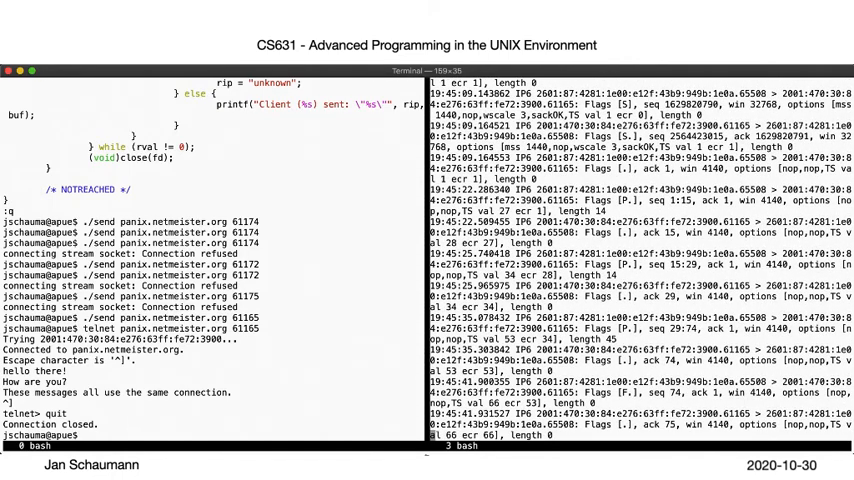